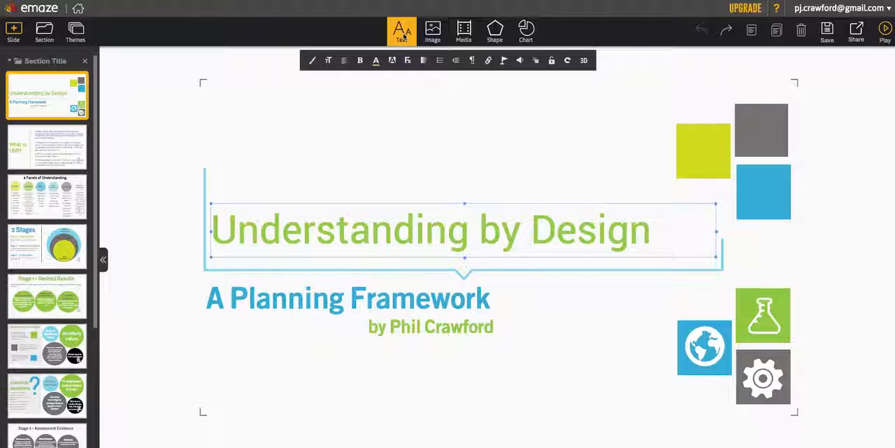
Step: Browse the Image and Chart insert menus, then show the Text box choices in the top toolbar
click(432, 31)
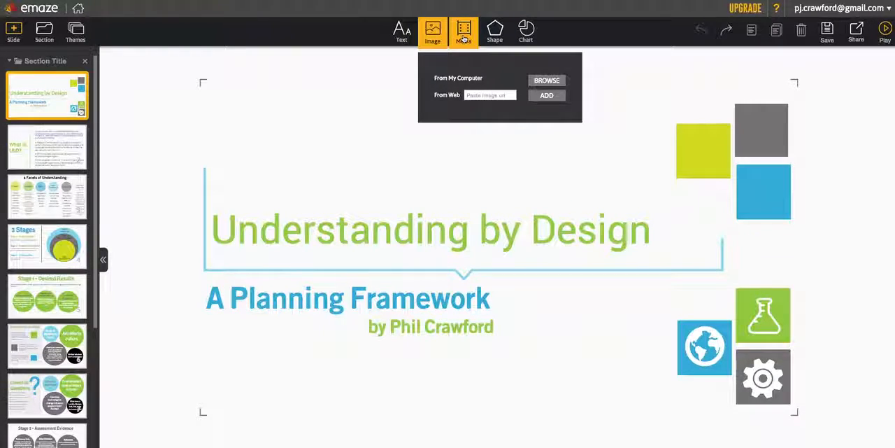
click(526, 31)
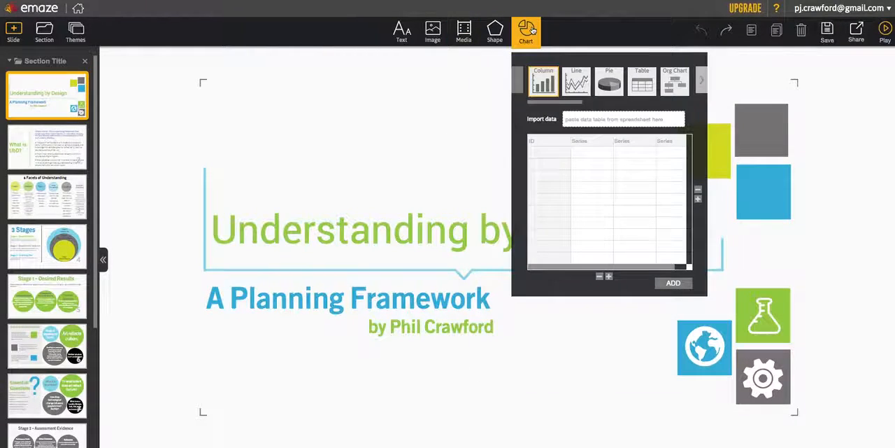
click(401, 31)
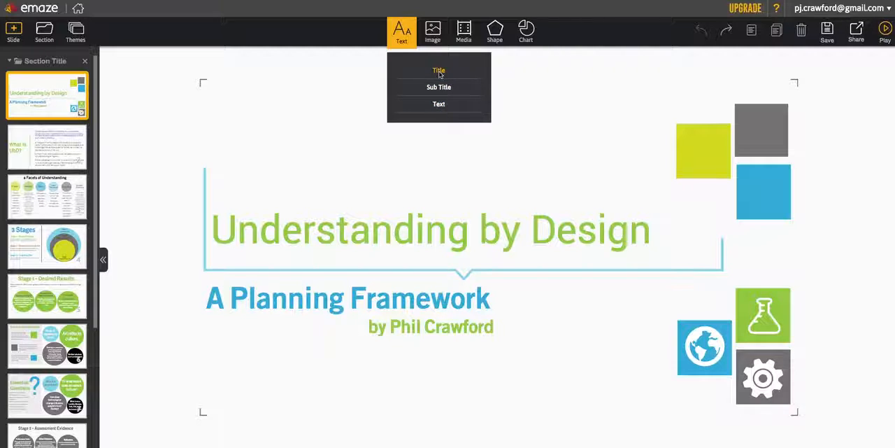
mouse_move(439, 86)
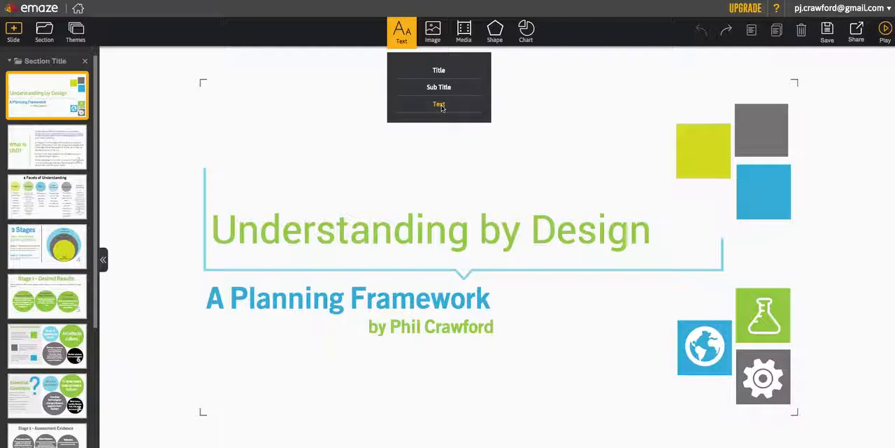
Step: Add a plain text box above the title and enter 'Working on new presentation.'
click(439, 103)
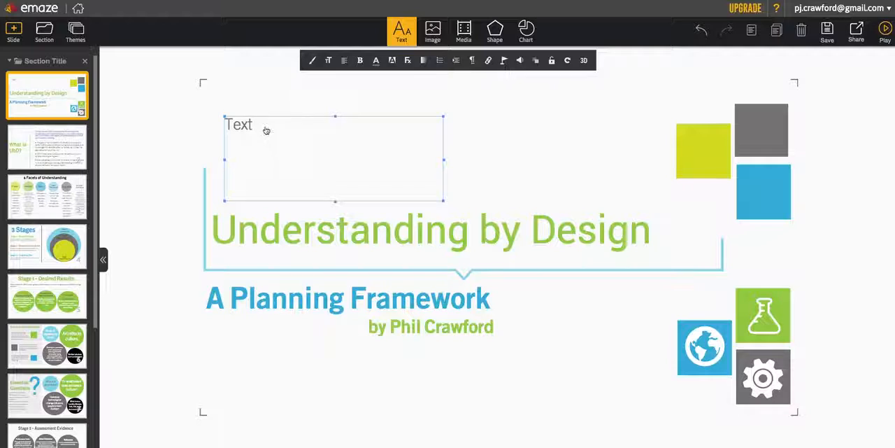
click(266, 130)
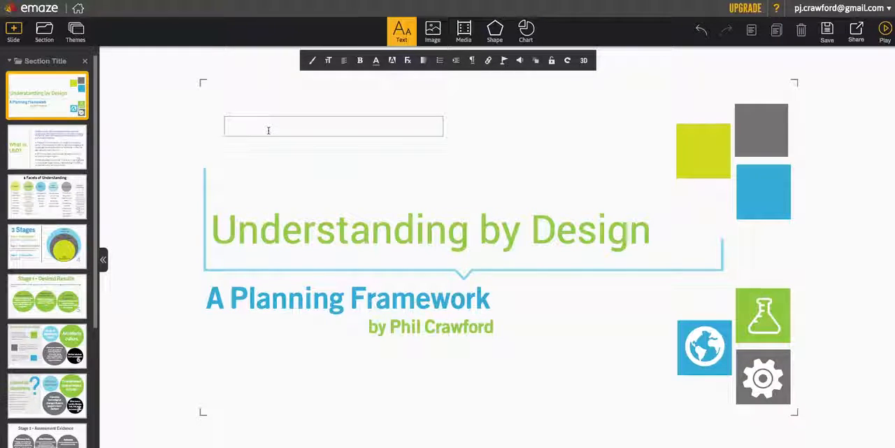
text(Working on new)
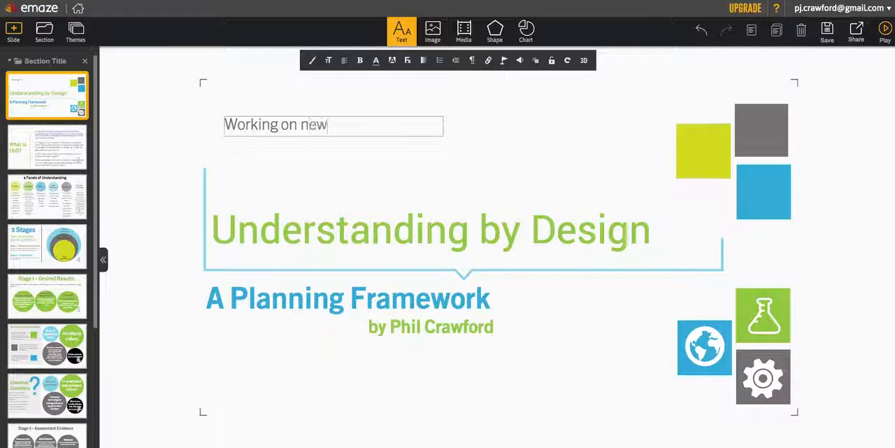
text(presentation.)
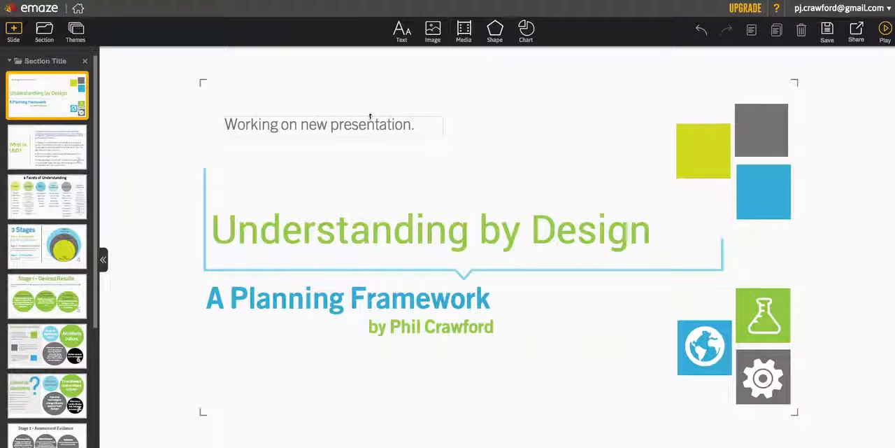
Step: Enlarge the sentence's font size with the size slider so it wraps onto two lines
click(333, 124)
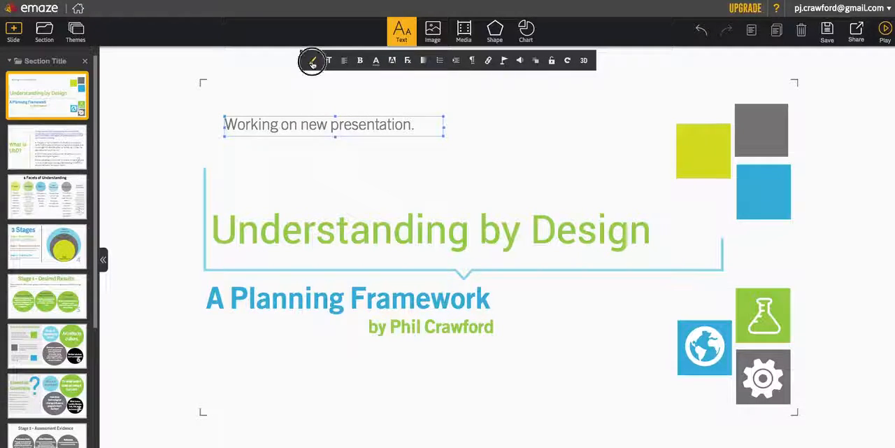
click(327, 60)
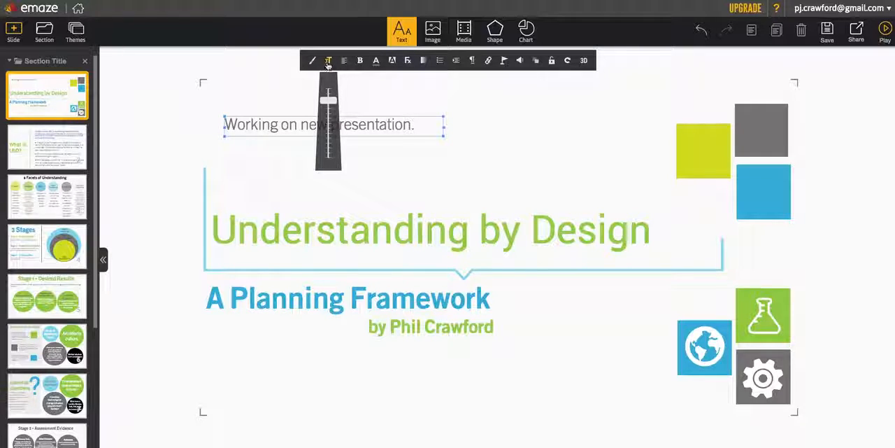
mouse_move(327, 60)
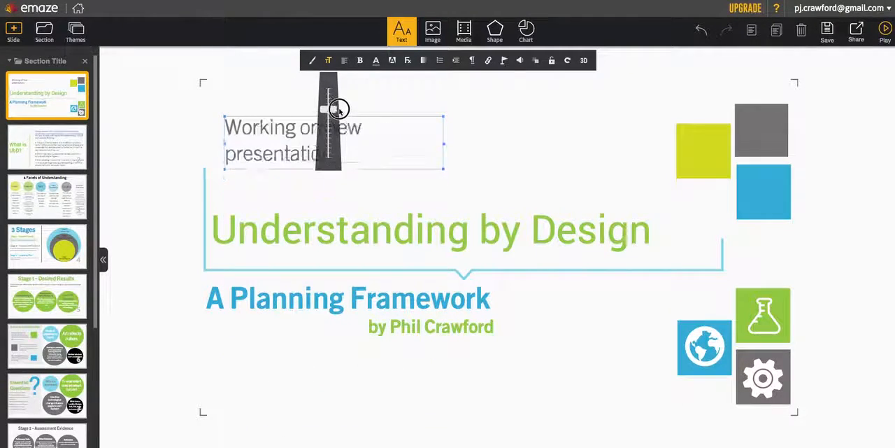
drag(338, 109, 328, 133)
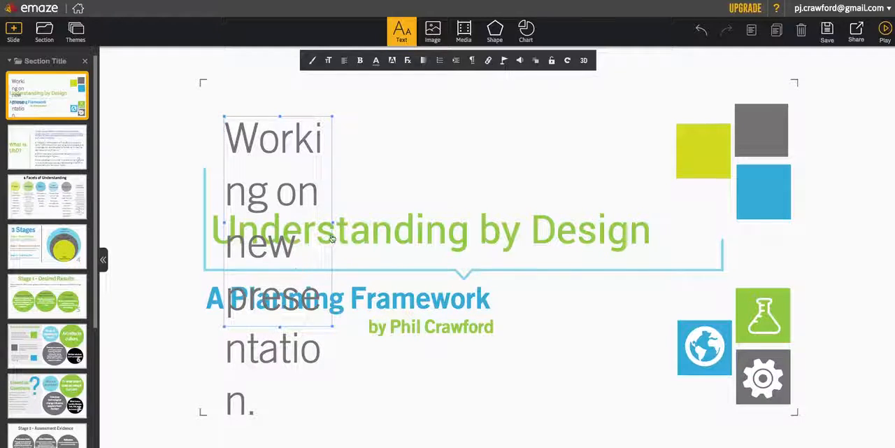
mouse_move(296, 174)
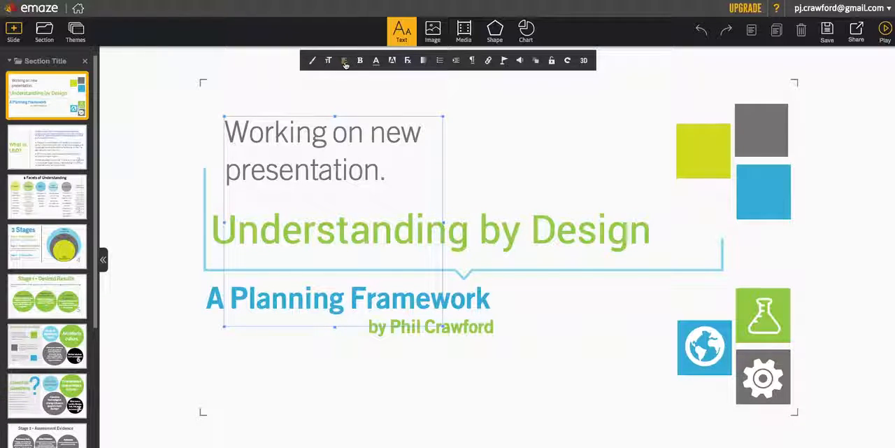
Step: Set the sentence's alignment to Justify from the text toolbar
click(344, 60)
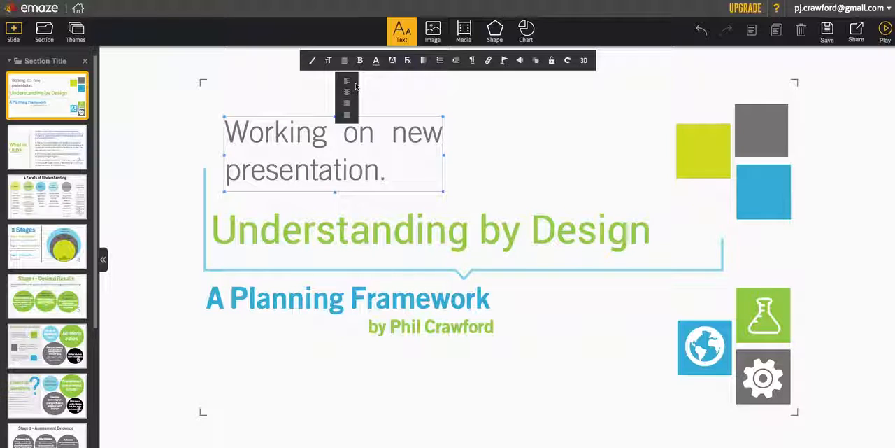
click(360, 61)
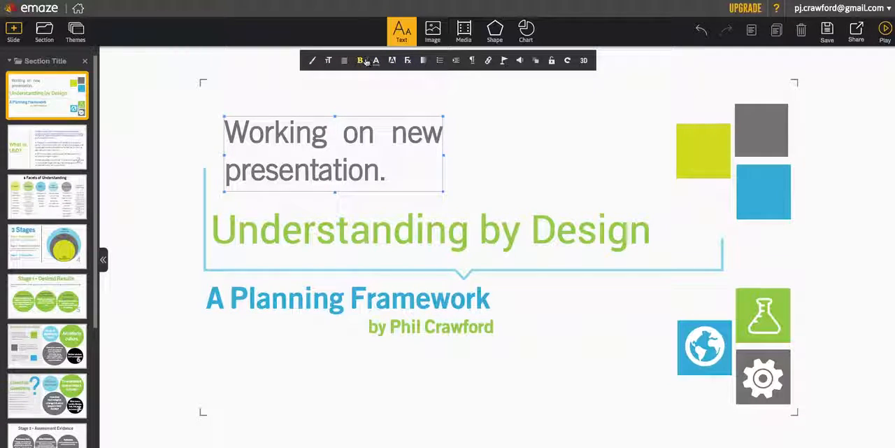
click(375, 61)
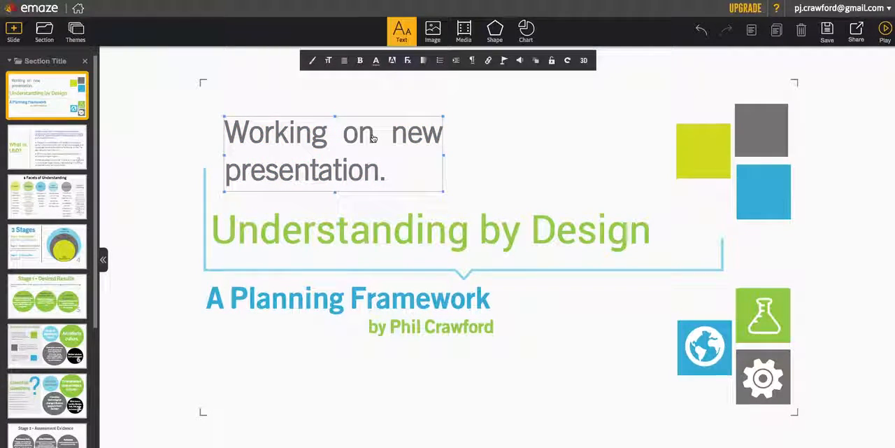
Step: Bring up the custom colour chooser for the sentence's text colour
click(375, 60)
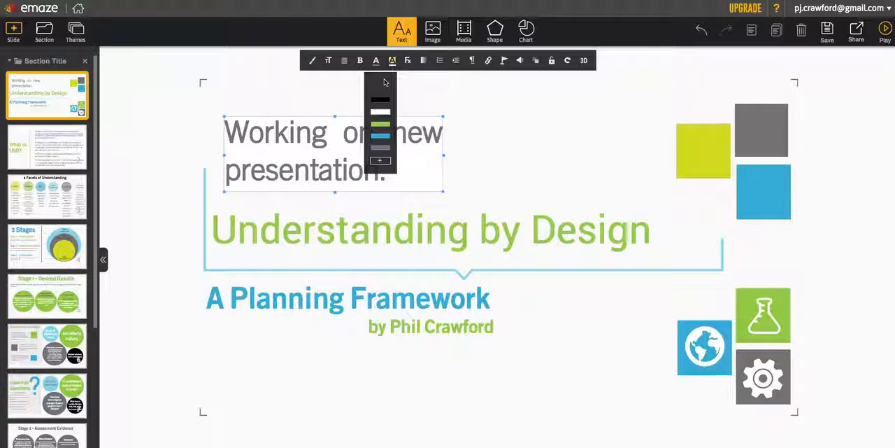
click(381, 160)
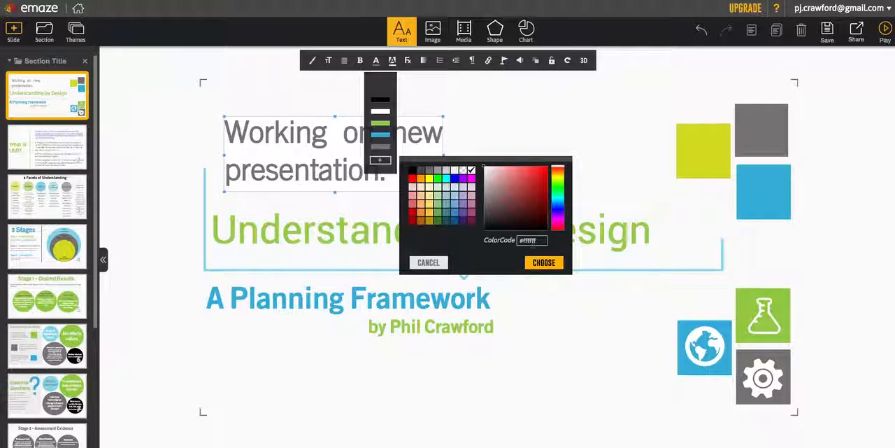
mouse_move(503, 120)
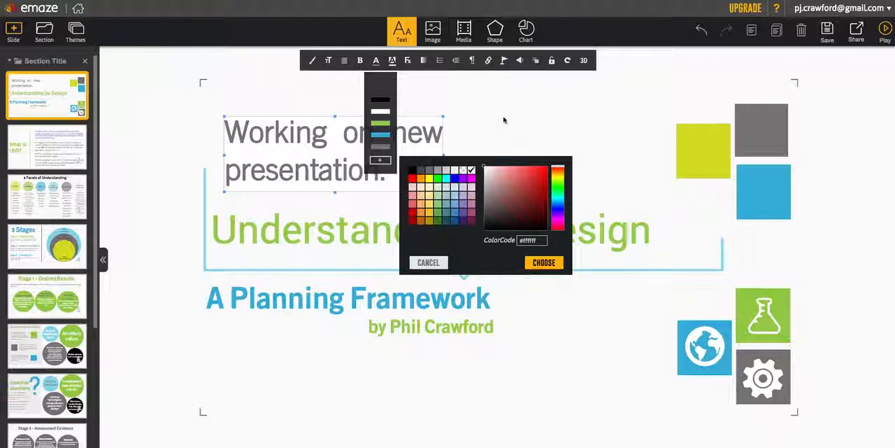
mouse_move(418, 72)
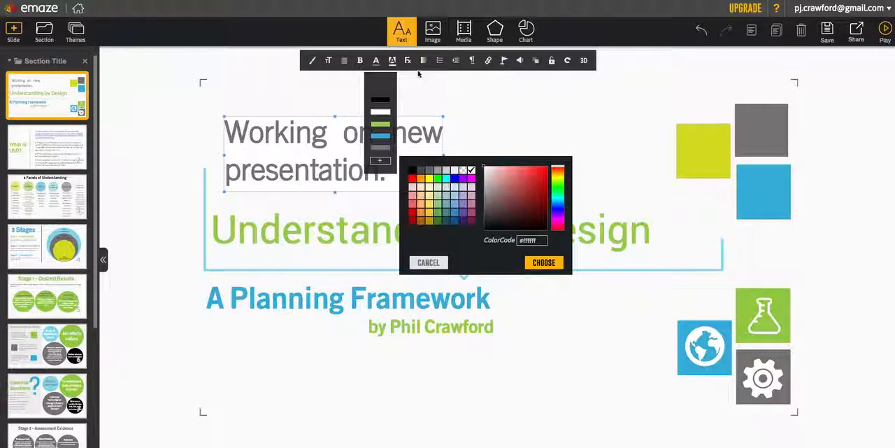
Step: Apply the Gradient text effect so the sentence fades
click(407, 60)
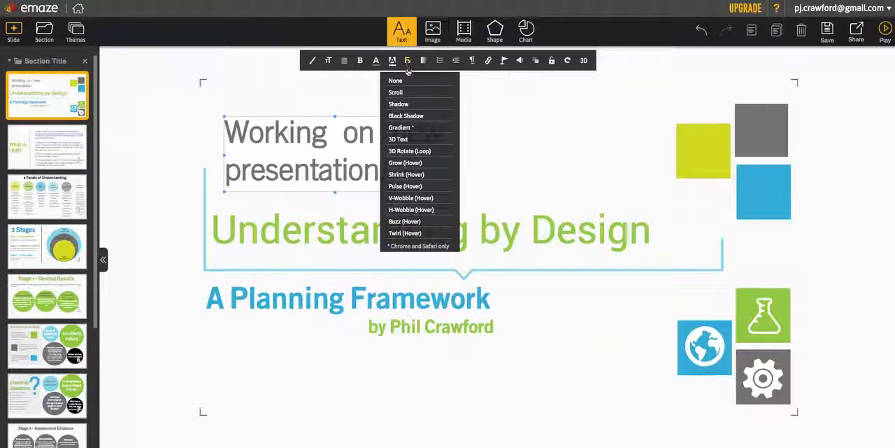
mouse_move(409, 151)
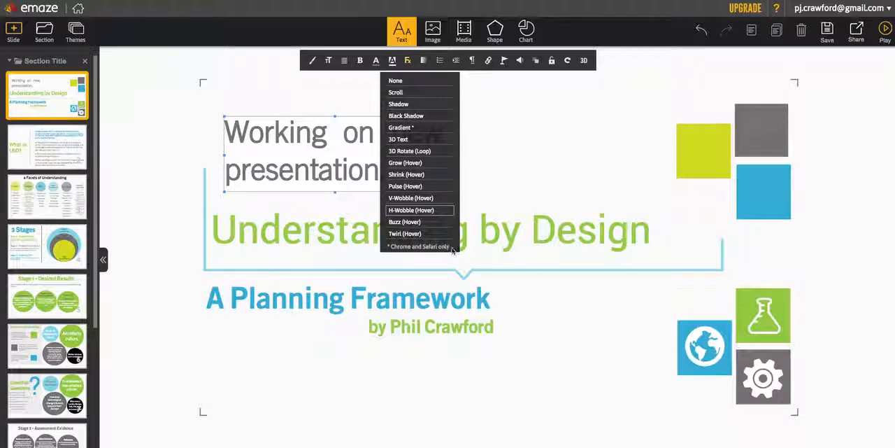
mouse_move(412, 151)
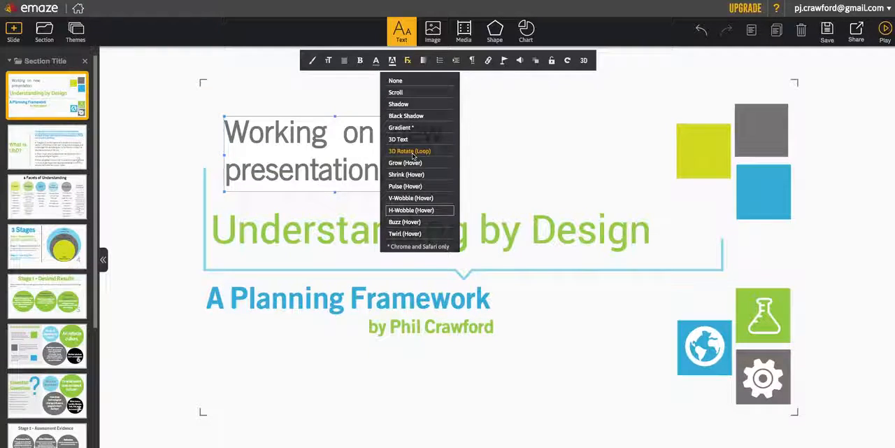
mouse_move(405, 163)
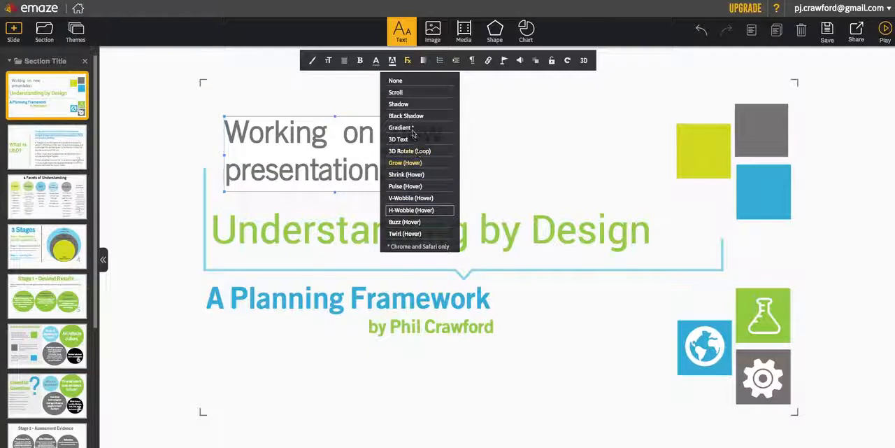
click(400, 127)
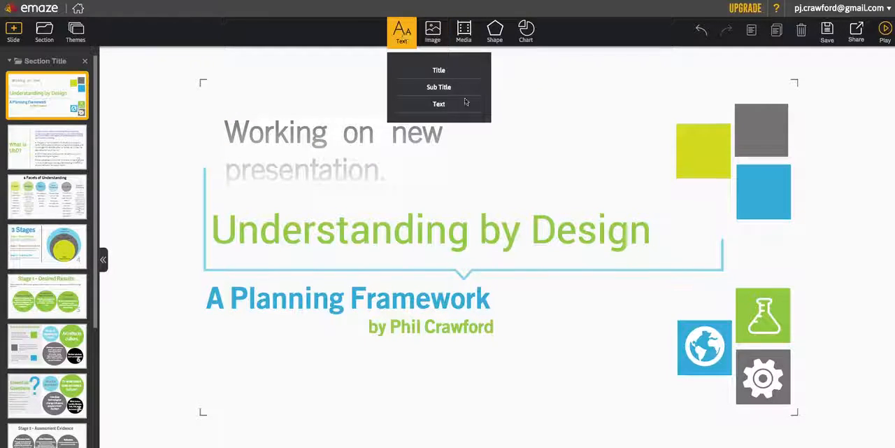
click(439, 70)
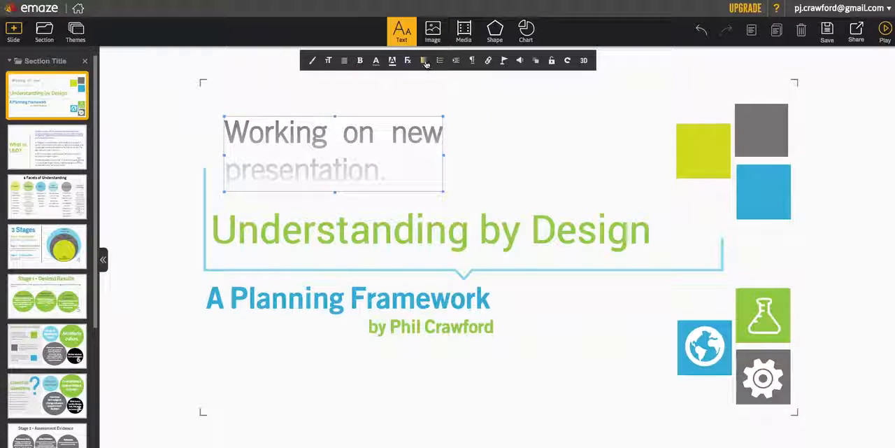
click(424, 60)
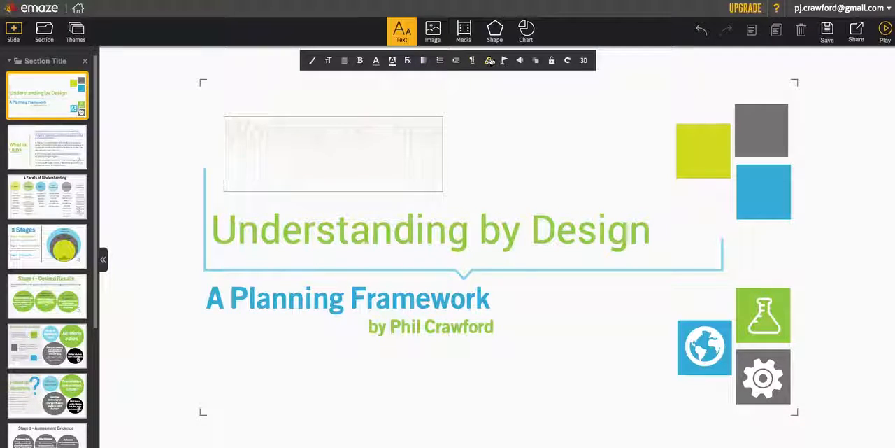
Step: Show the web-link options for the text box above the title
click(486, 60)
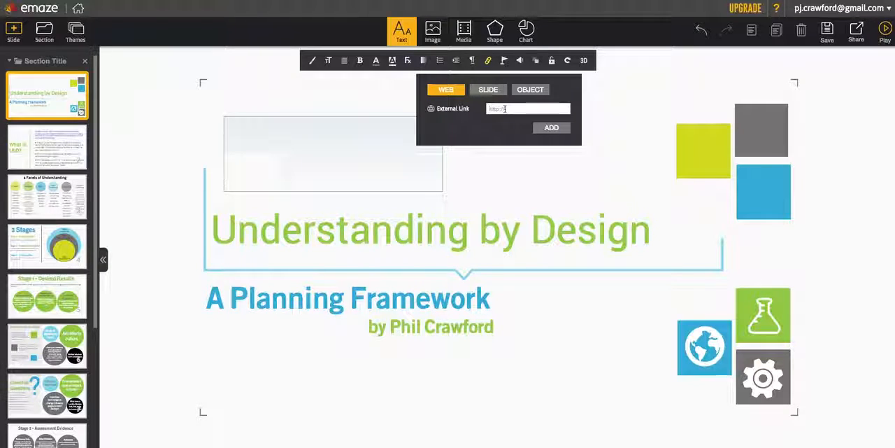
text(http://www.google.com)
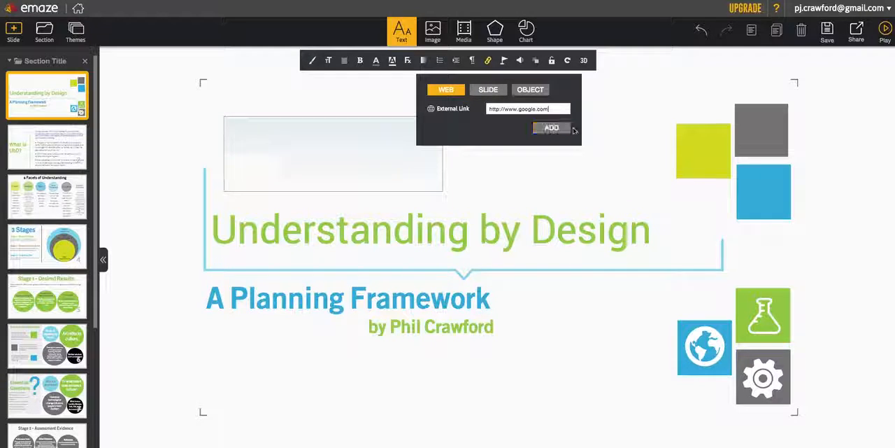
click(551, 127)
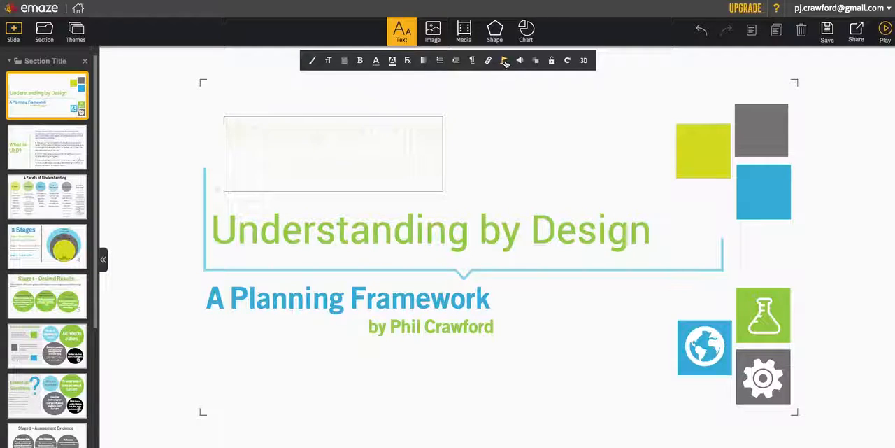
click(519, 60)
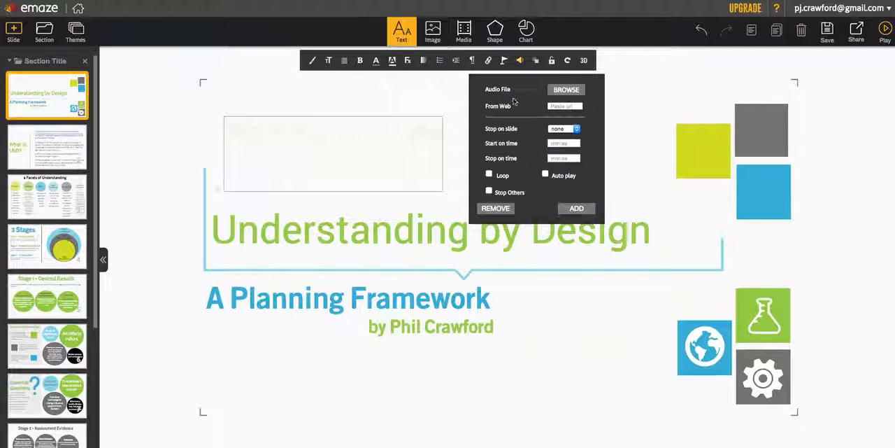
click(562, 106)
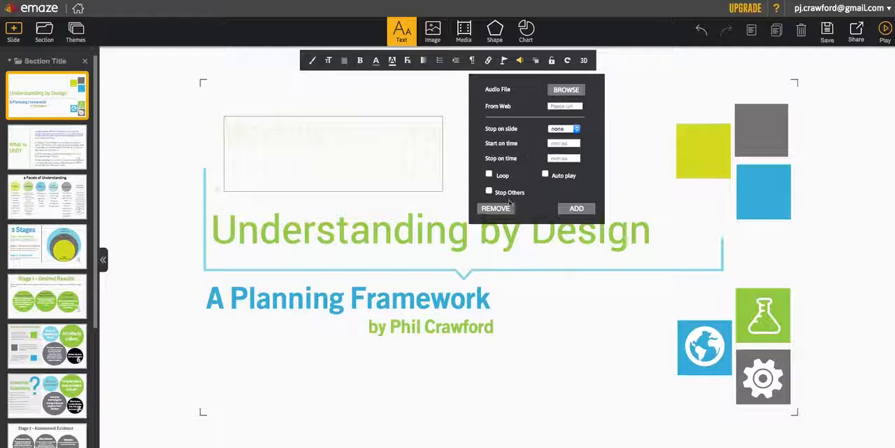
mouse_move(599, 164)
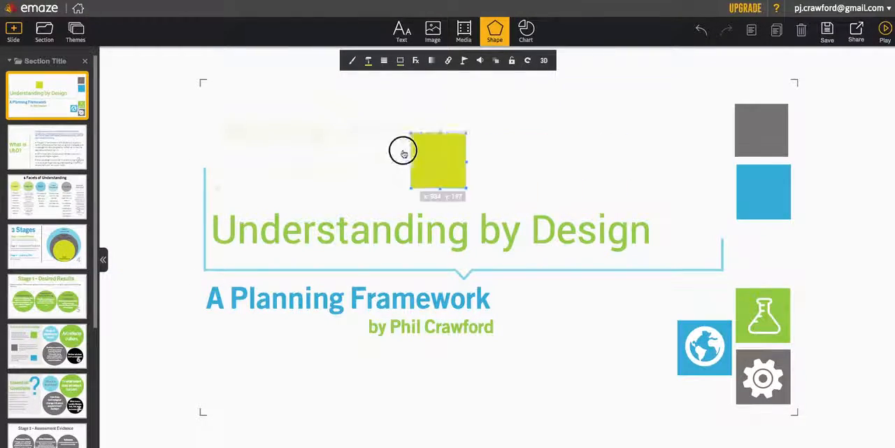
Step: Move the green square above the title and lower its stacking depth to the bottom layer
drag(437, 166, 411, 148)
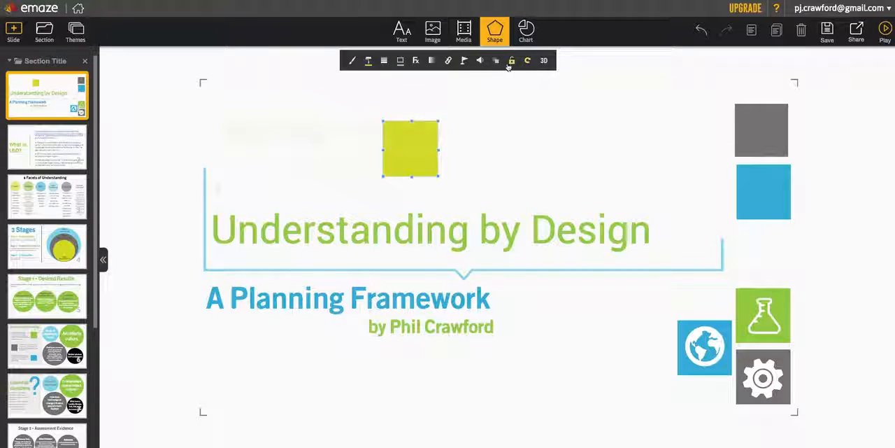
click(496, 60)
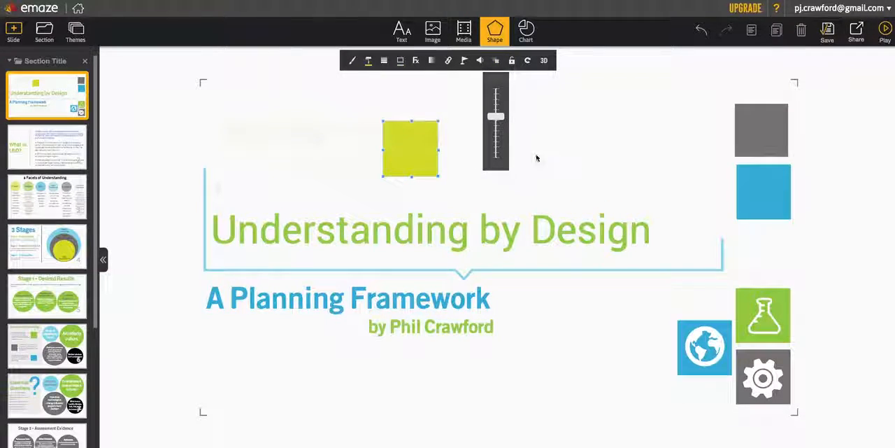
drag(496, 118, 496, 159)
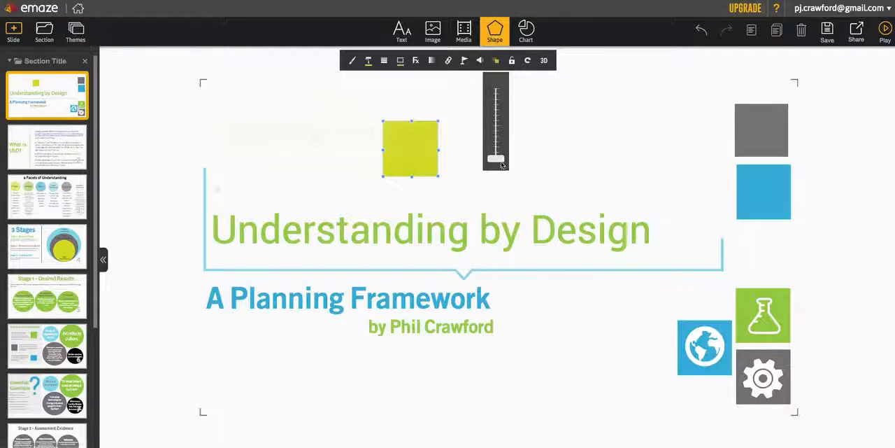
drag(496, 159, 495, 91)
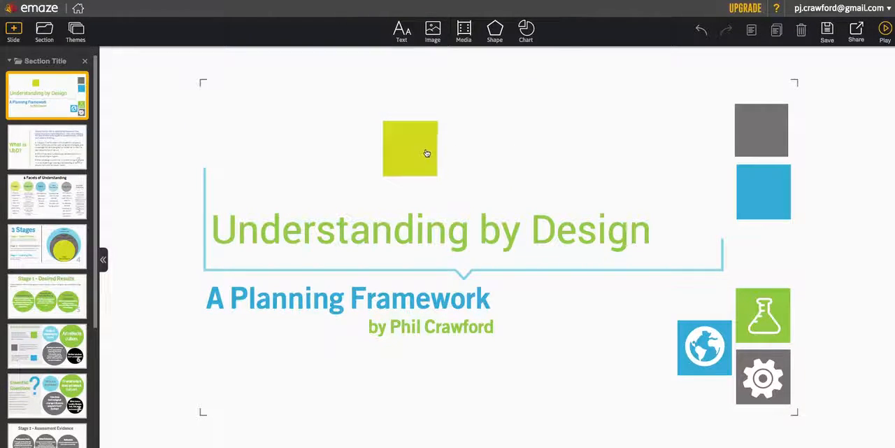
Step: Place the green square over the end of 'A Planning Framework' and send it behind the text
drag(410, 148, 476, 310)
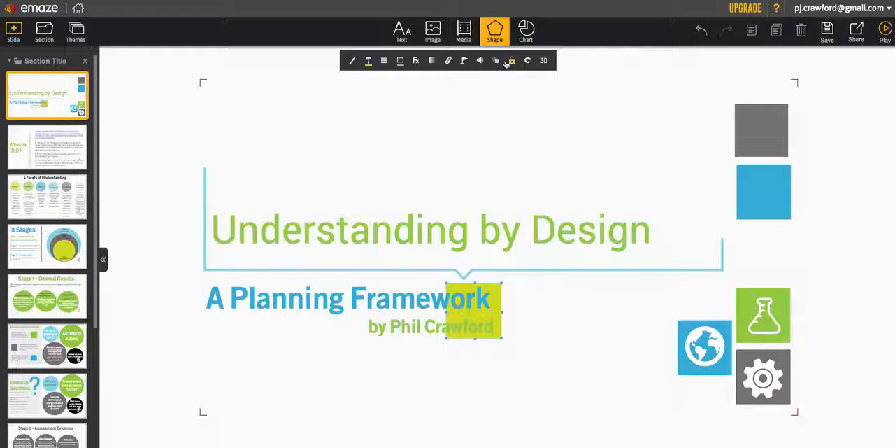
click(495, 60)
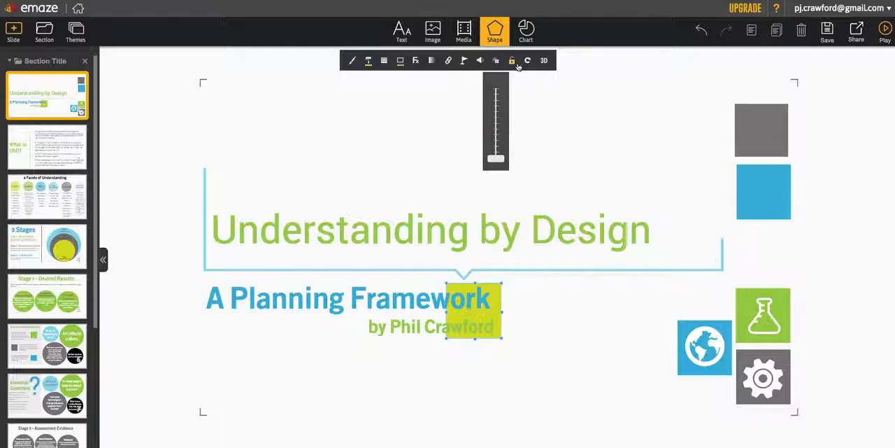
mouse_move(512, 60)
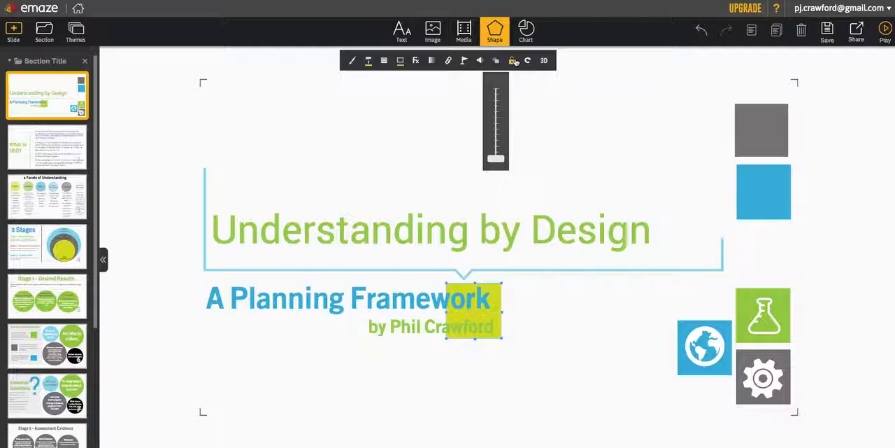
click(514, 61)
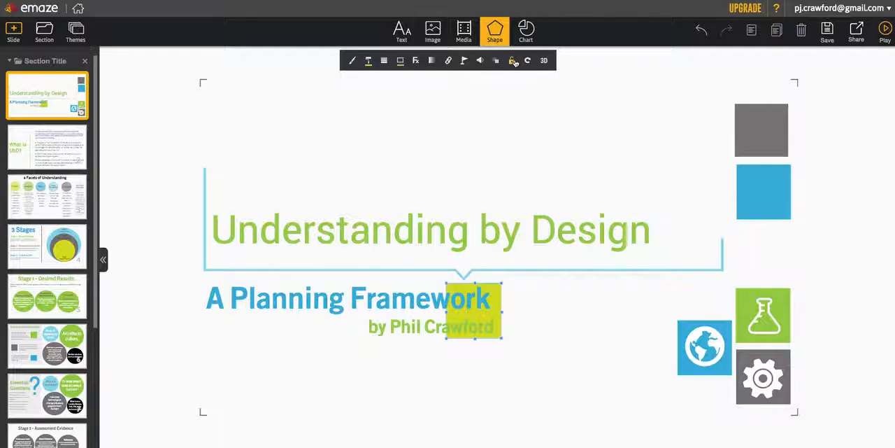
click(534, 126)
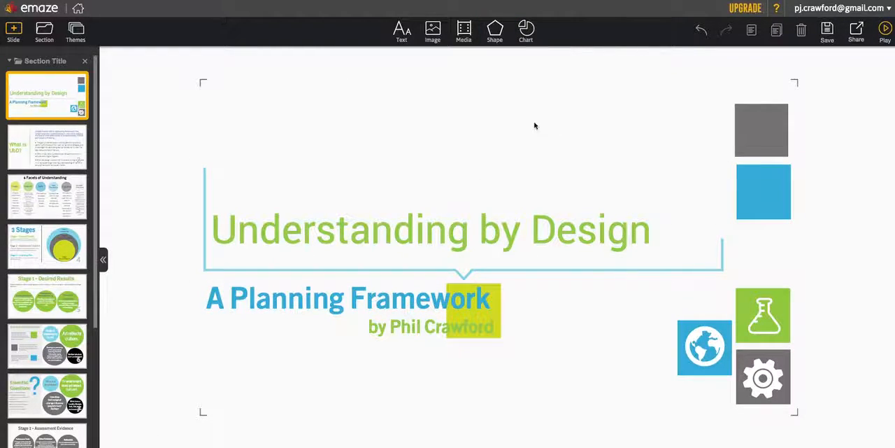
click(473, 310)
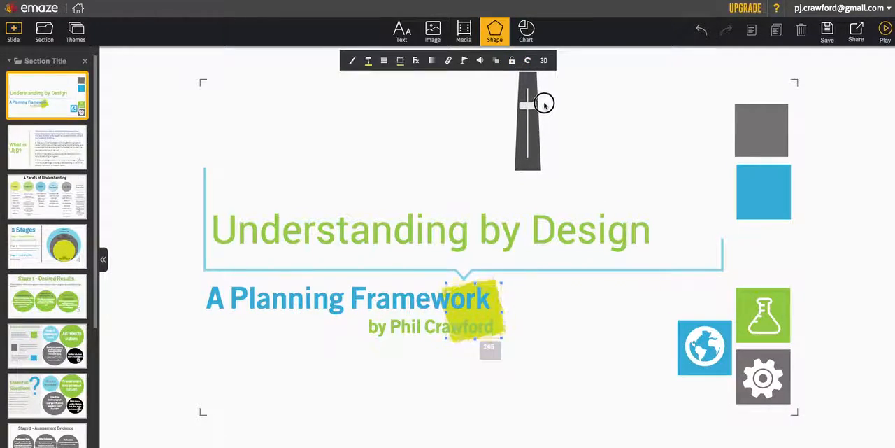
drag(544, 103, 538, 92)
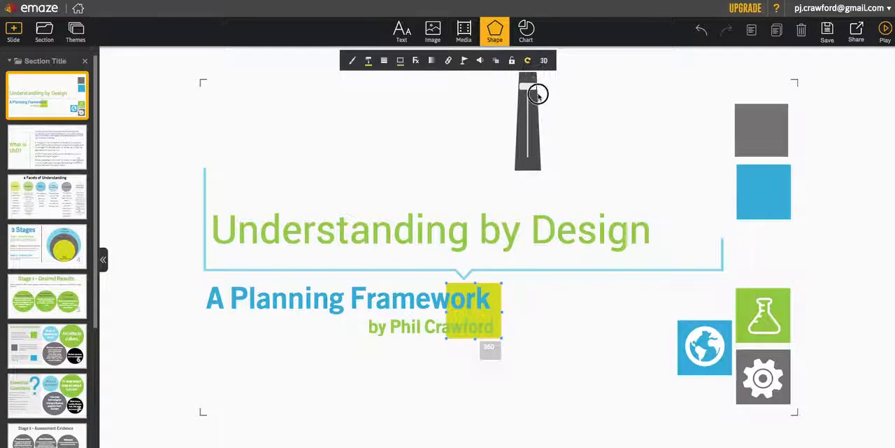
drag(538, 95, 537, 98)
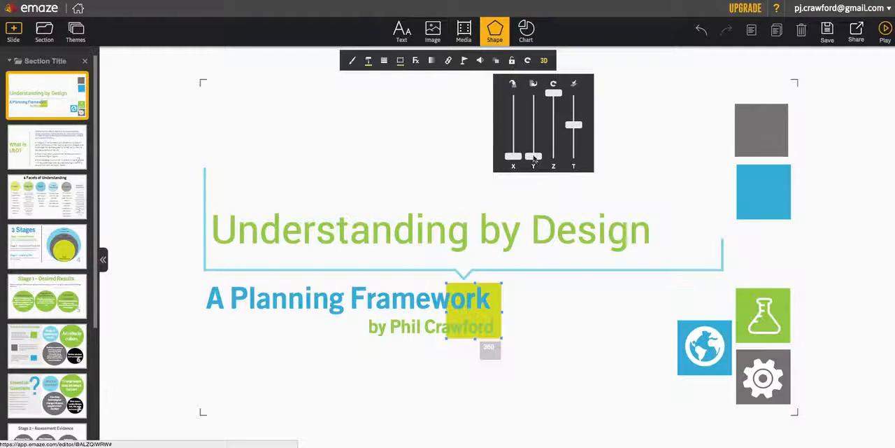
Step: Warp the green square with the X, Y, Z and depth sliders into a long tilted wedge
drag(534, 157, 530, 167)
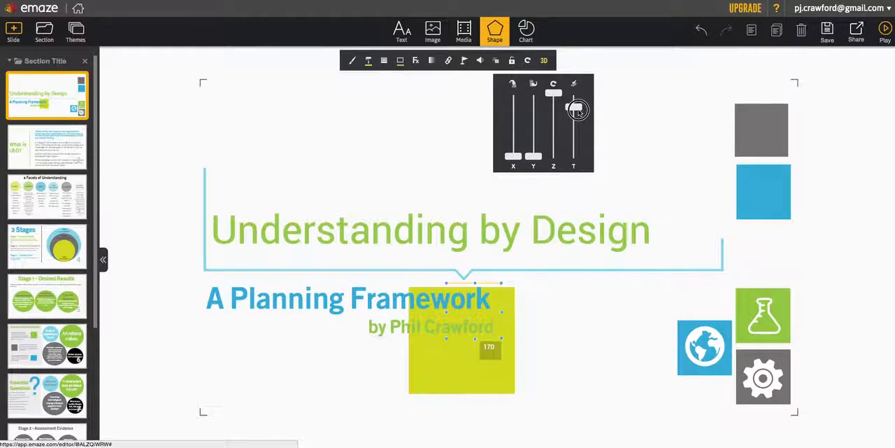
drag(577, 106, 553, 105)
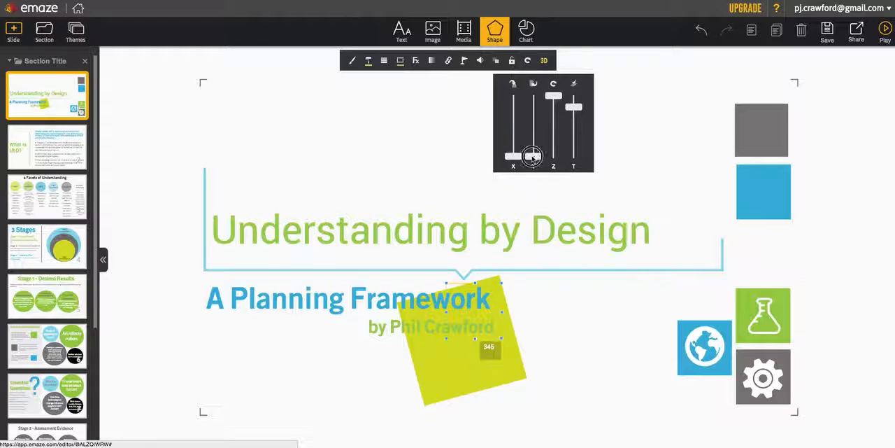
drag(531, 157, 538, 139)
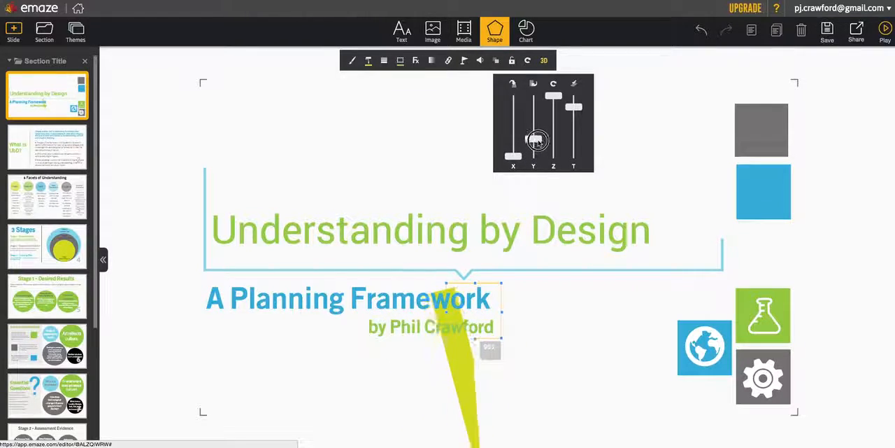
drag(515, 140, 532, 142)
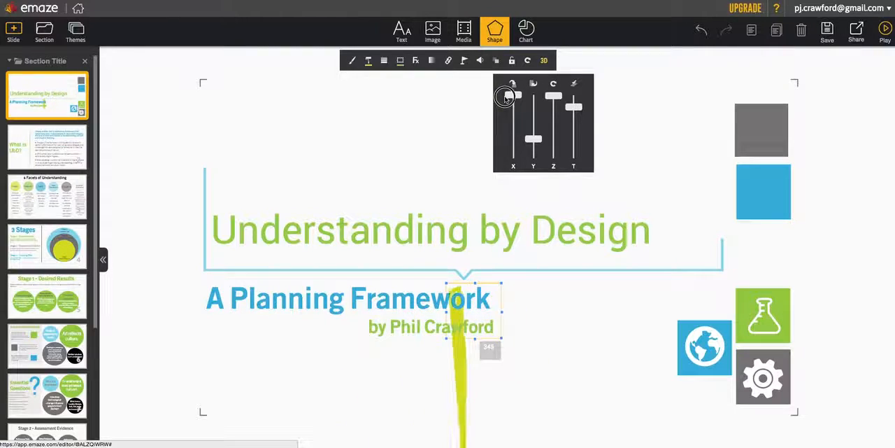
drag(503, 95, 503, 120)
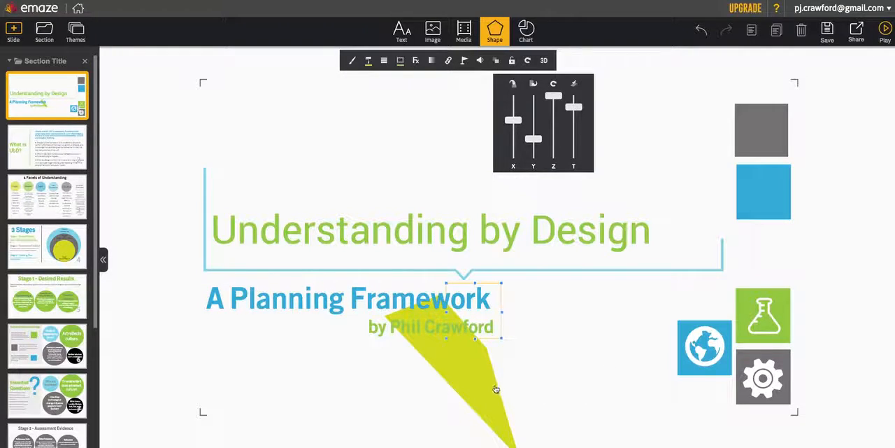
mouse_move(485, 386)
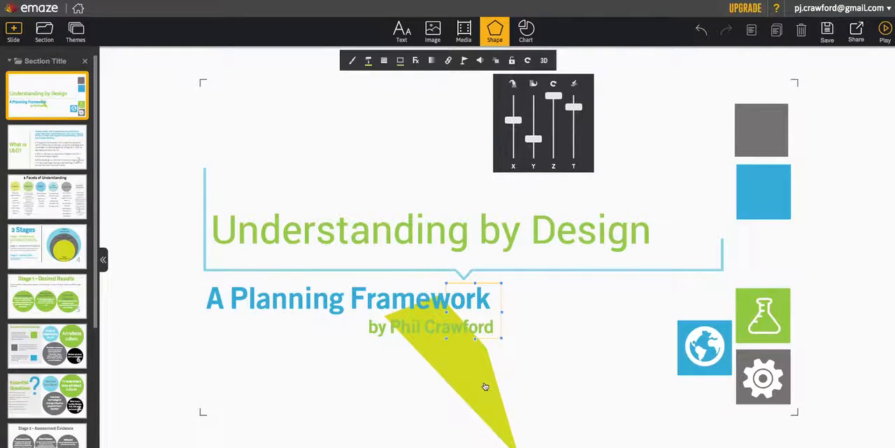
Step: Bring up the chart insertion options from the top toolbar
click(526, 31)
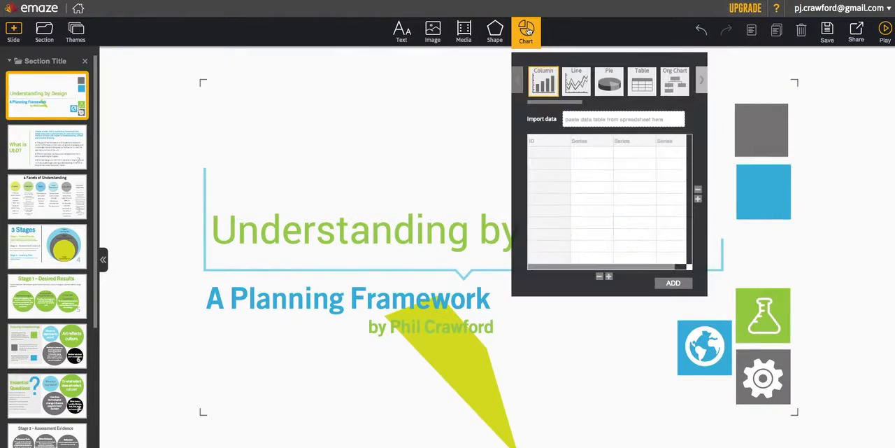